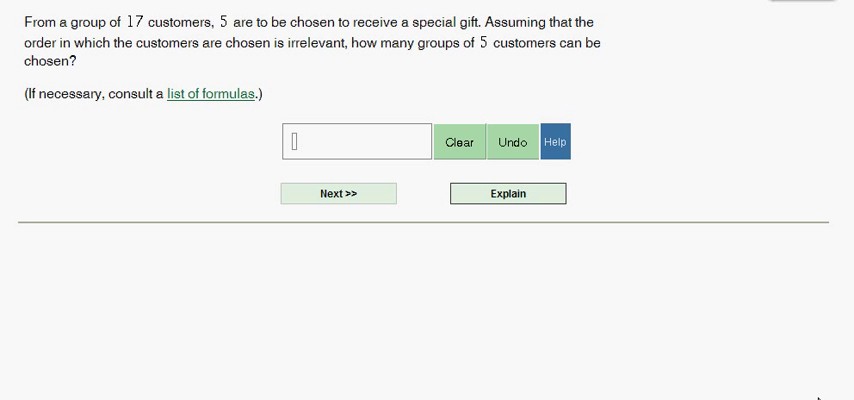
mouse_move(160, 131)
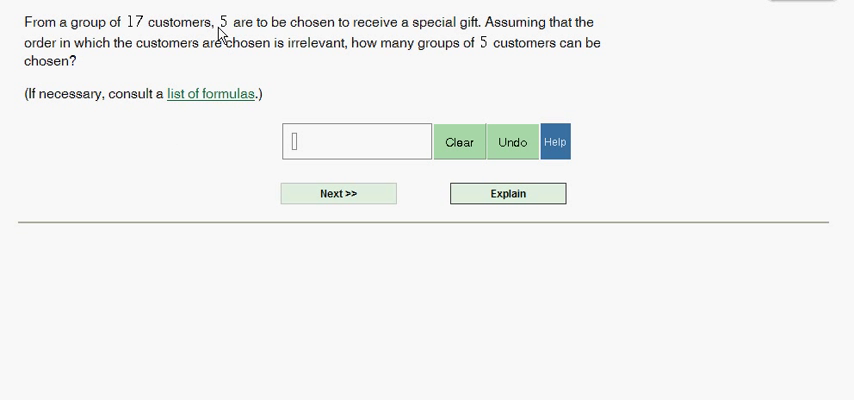
mouse_move(446, 37)
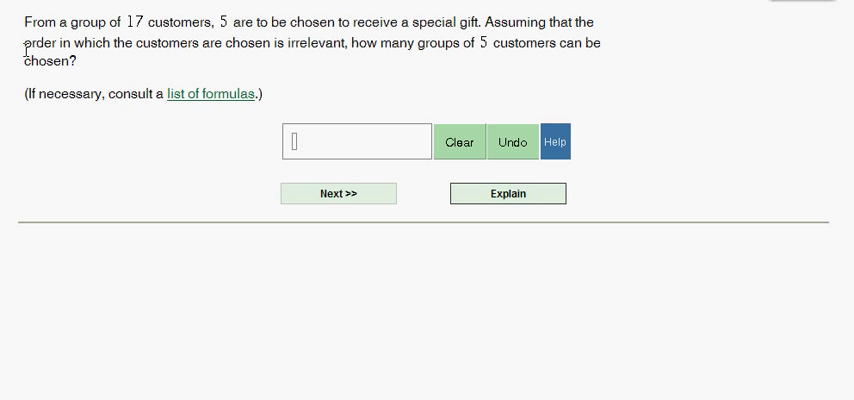
mouse_move(229, 60)
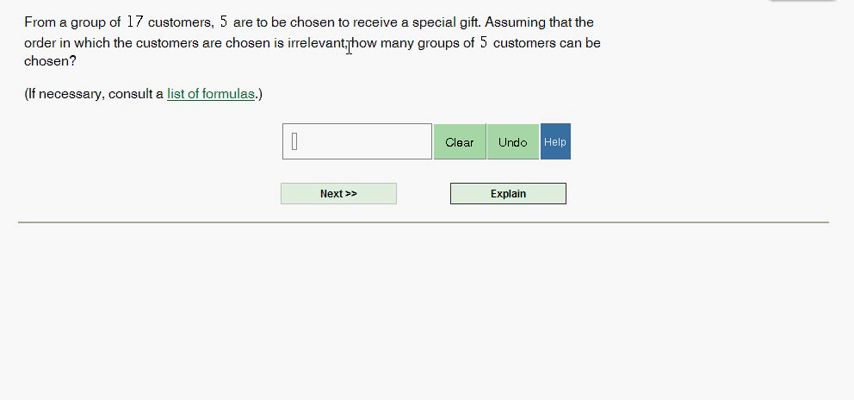
mouse_move(362, 80)
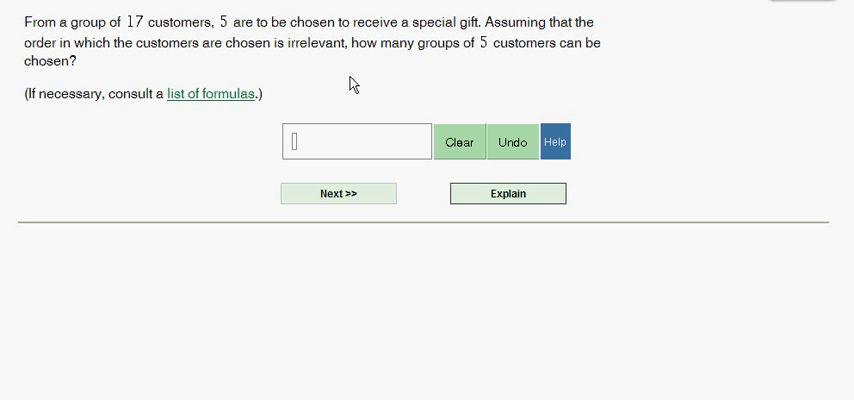
mouse_move(355, 21)
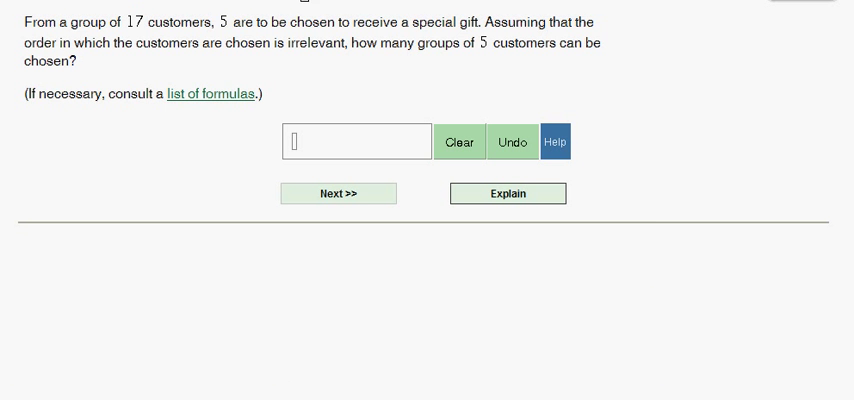
Compute (17×16×15×14×13)/(5×4×3×2×1) in the ALEKS Calculator and enter 6188 as the answer
click(560, 141)
text(17 × 16 × 15)
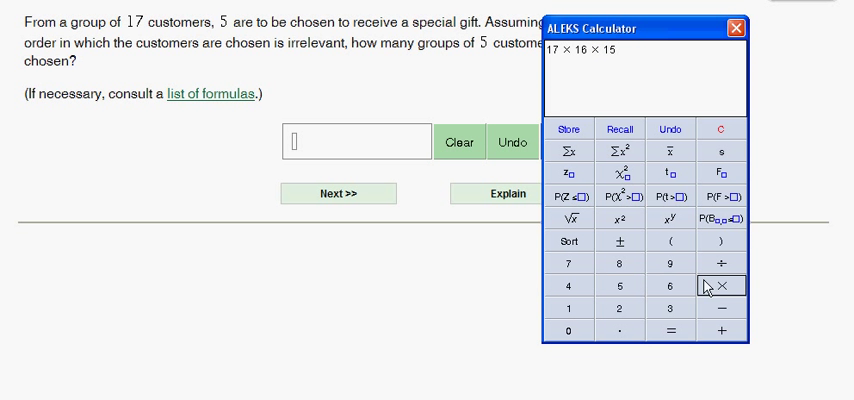
click(564, 287)
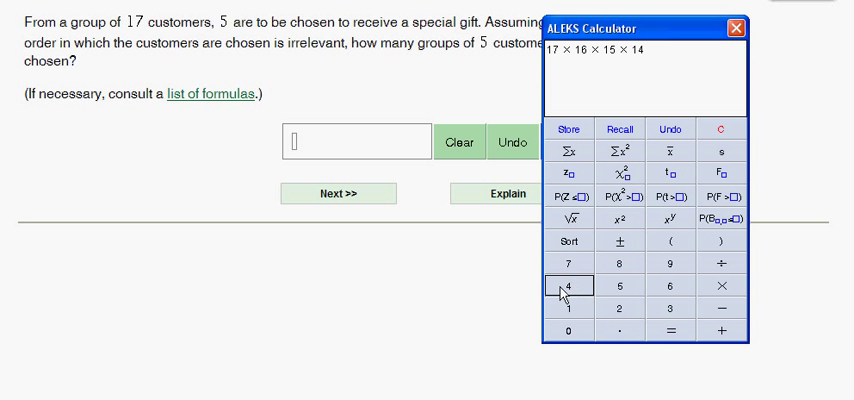
click(564, 311)
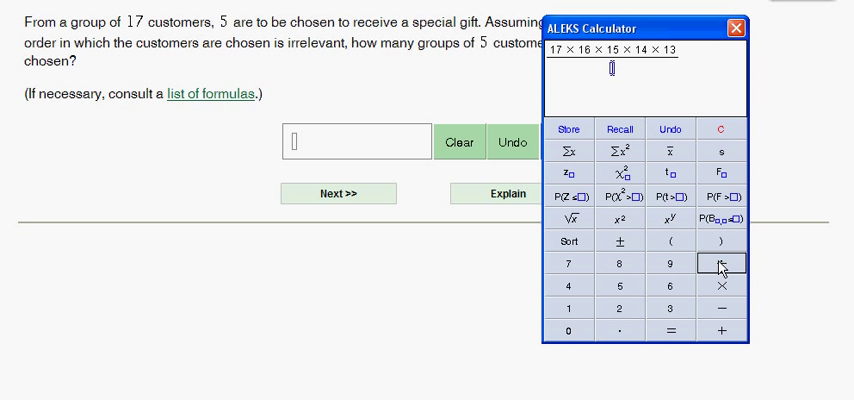
click(721, 263)
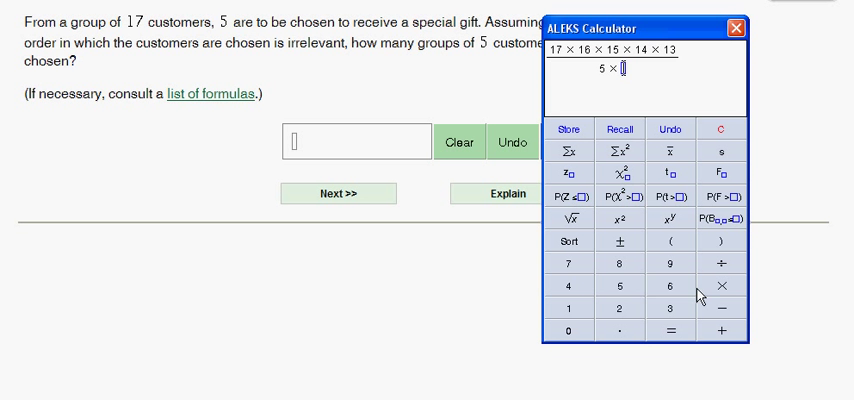
click(721, 291)
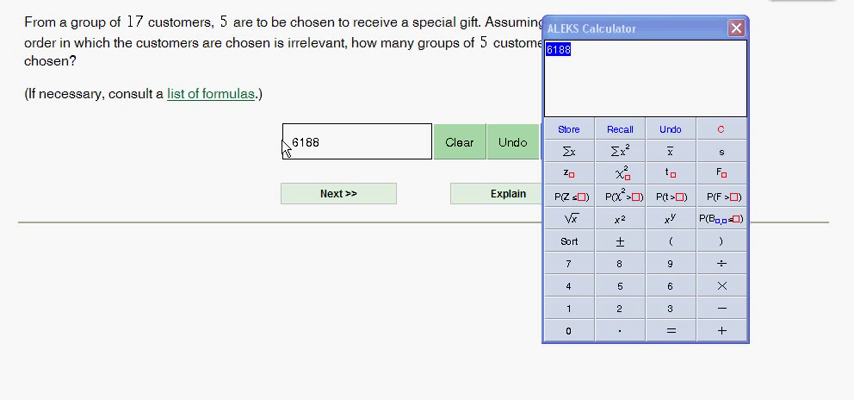
Submit the answer 6188 and view the 'Very Good!' feedback
click(737, 27)
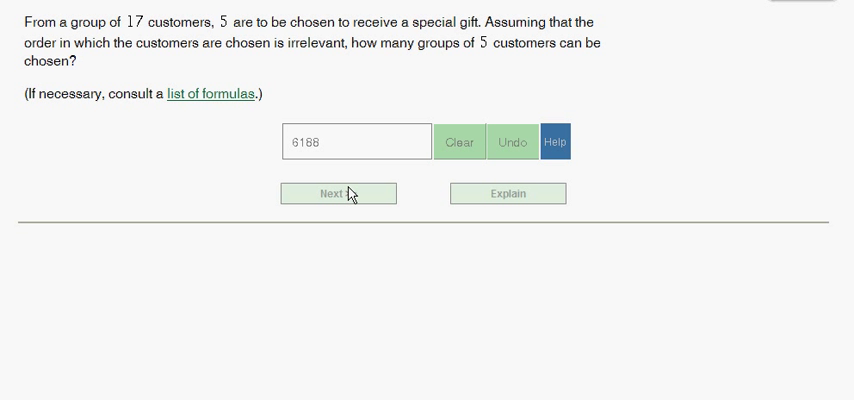
click(338, 193)
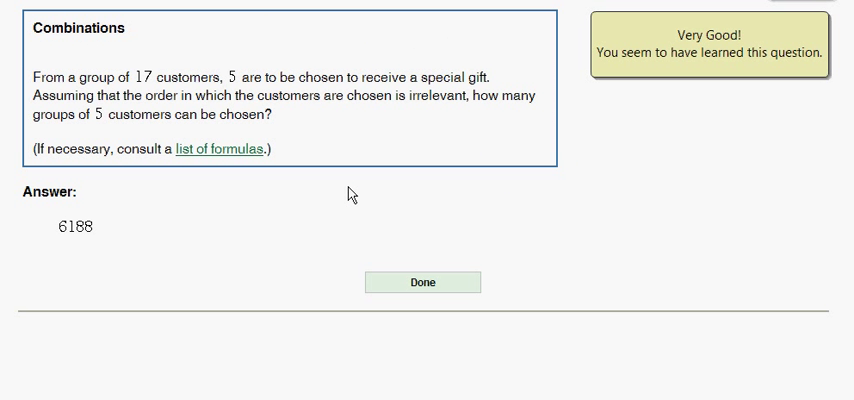